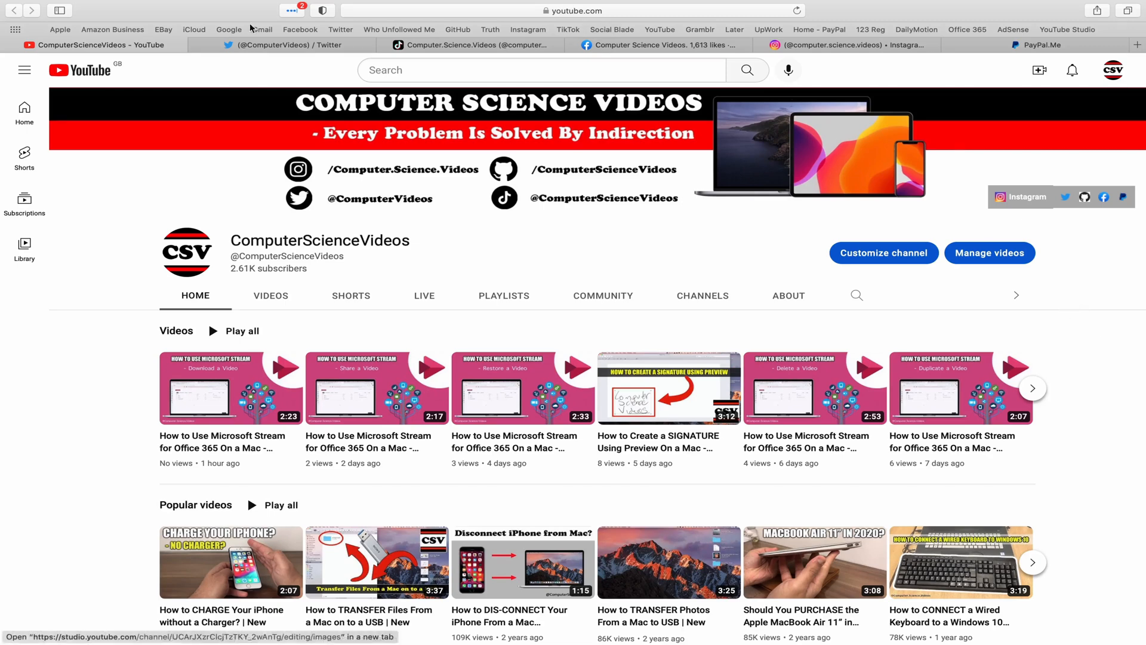
# View the channel's Twitter, TikTok, Facebook and Instagram profile tabs in Safari.
pyautogui.click(267, 44)
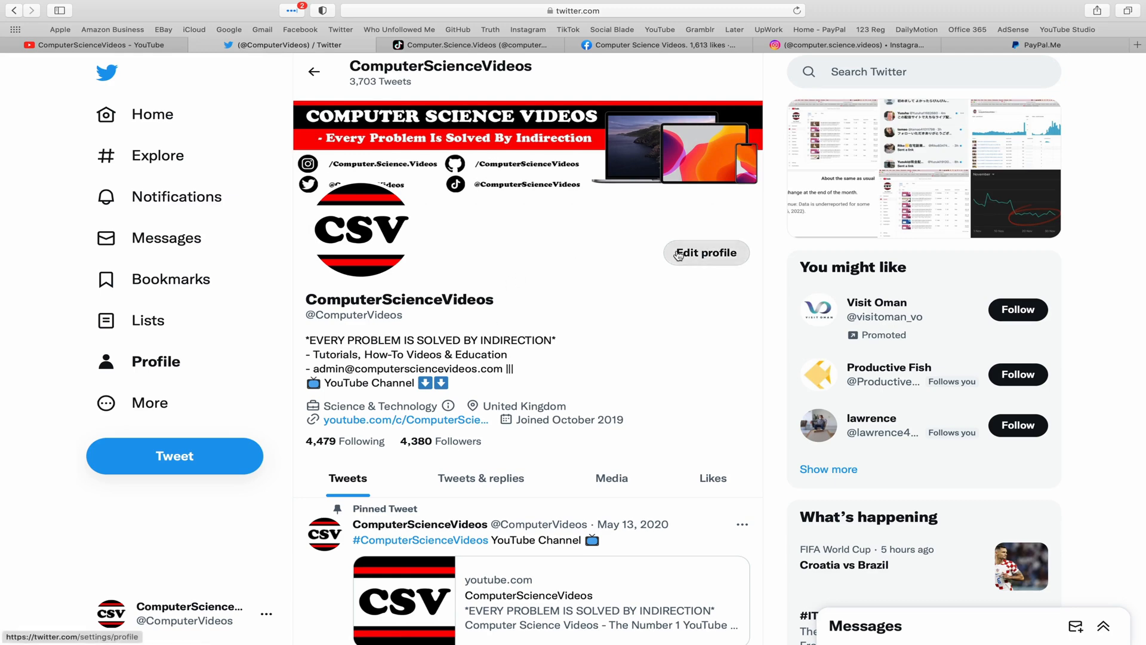
pyautogui.moveTo(621, 262)
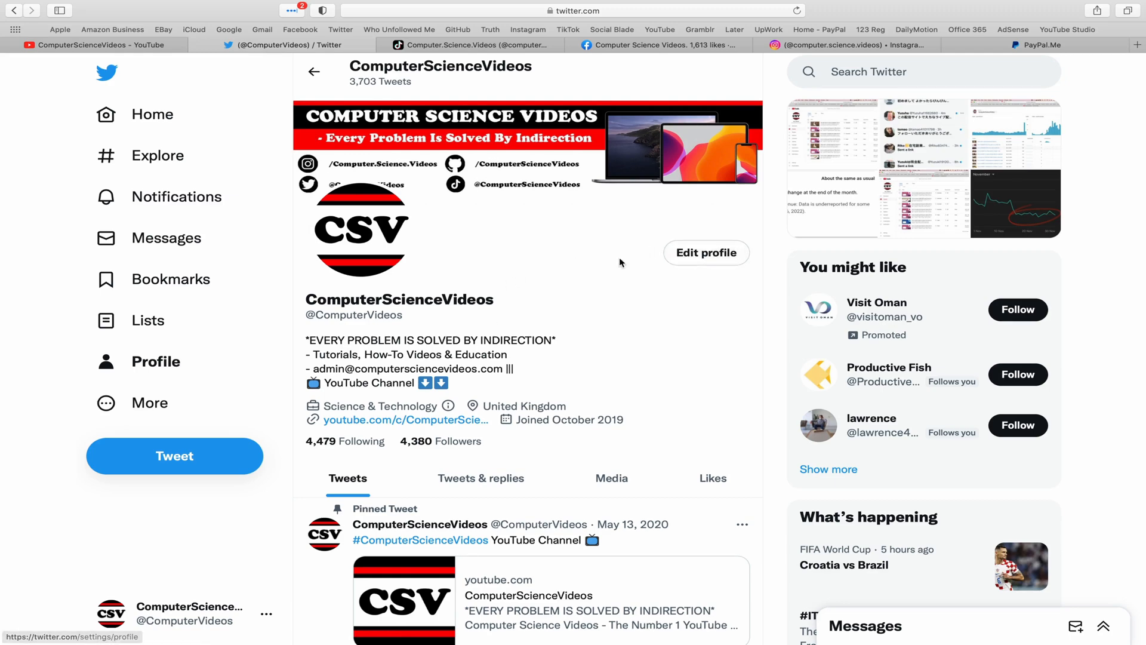
pyautogui.click(473, 45)
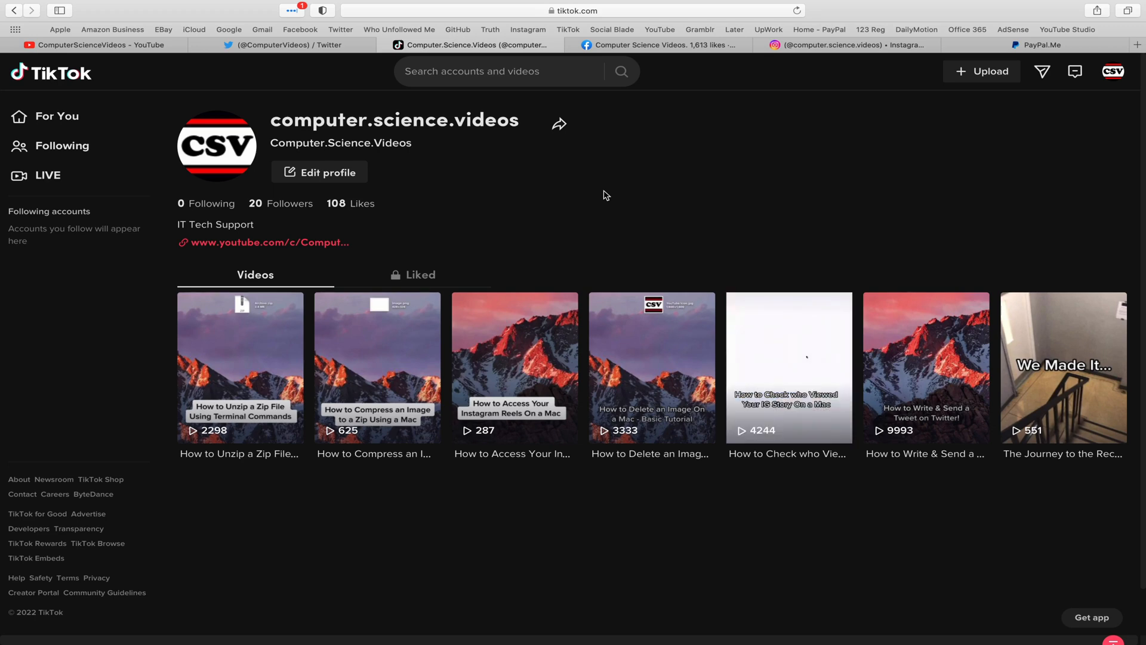
pyautogui.click(658, 45)
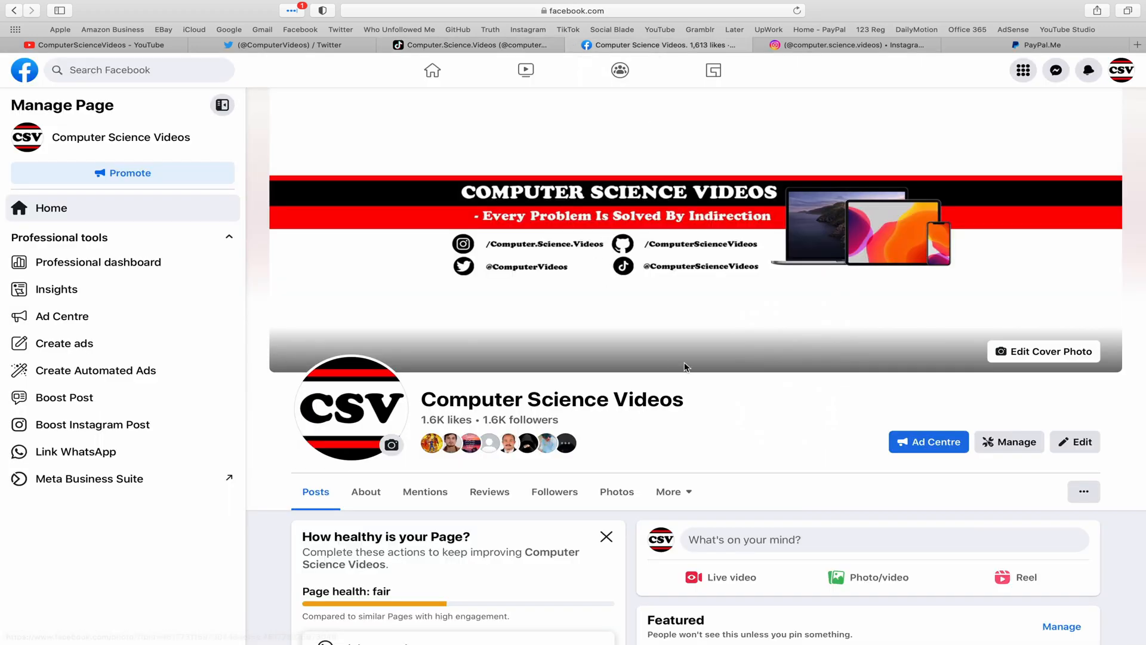
pyautogui.moveTo(854, 44)
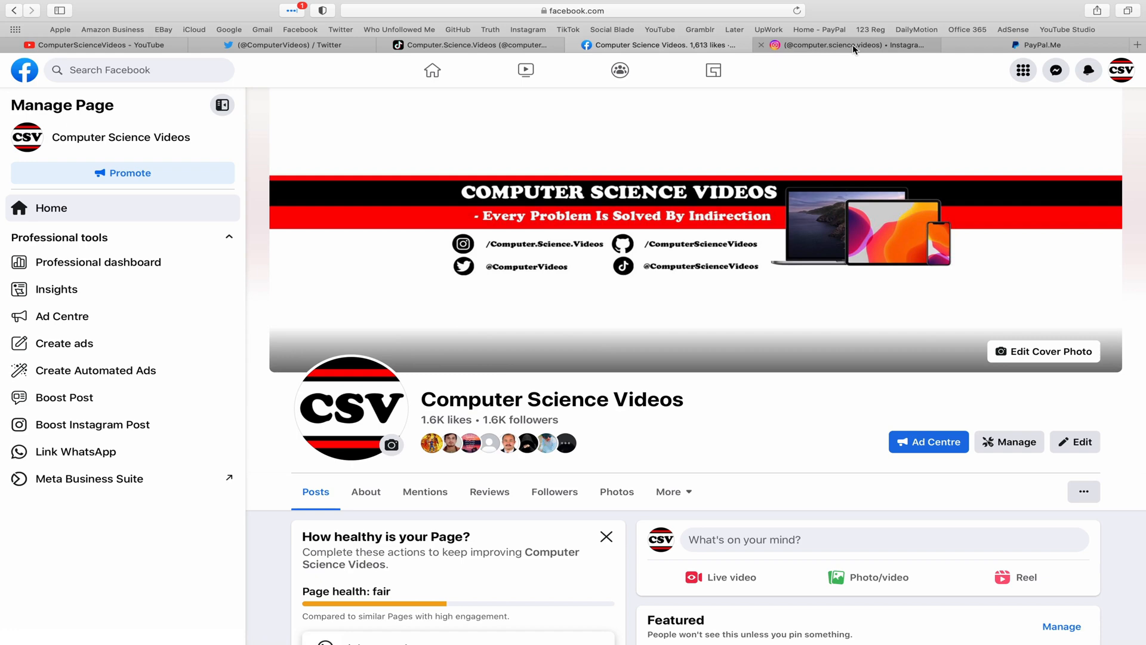
pyautogui.click(830, 45)
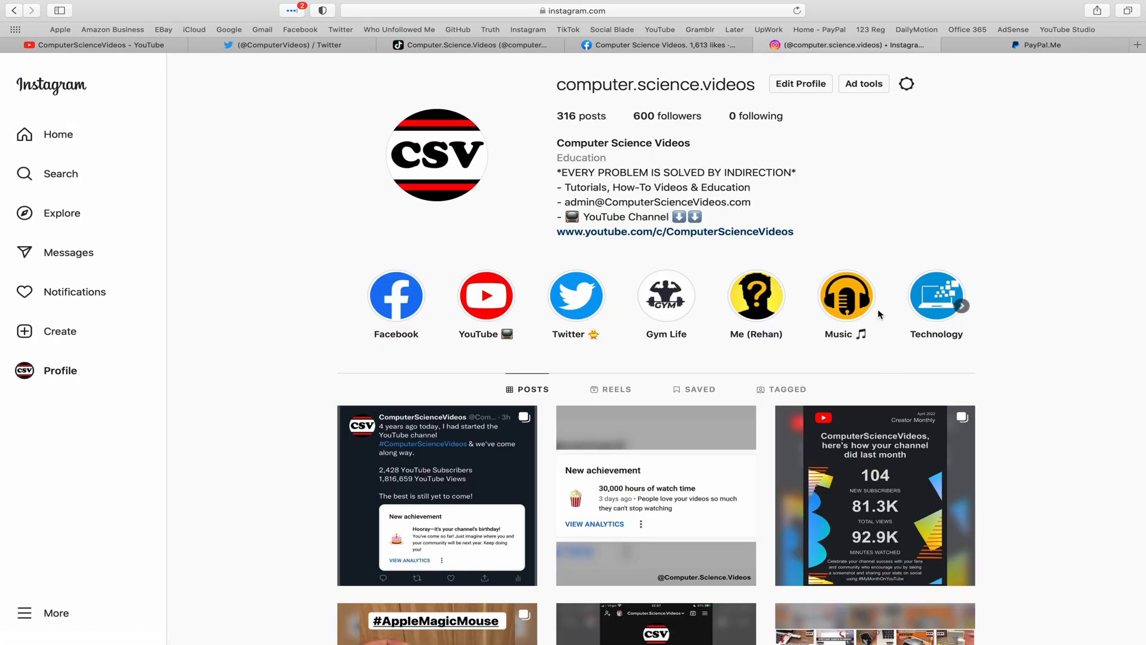
pyautogui.click(1039, 45)
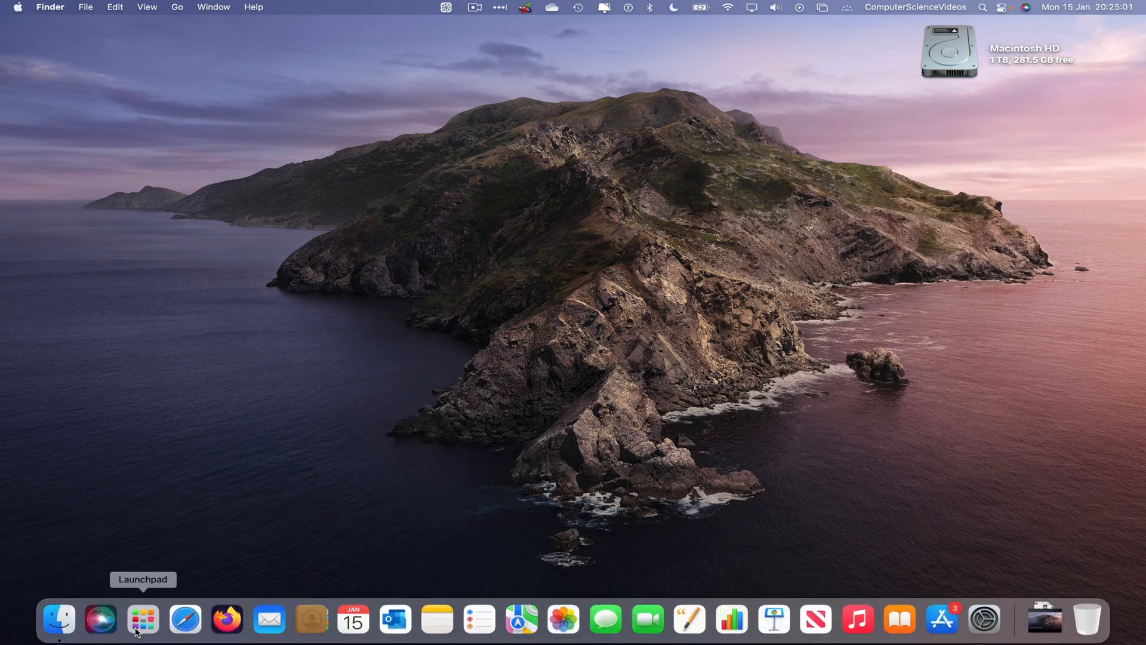
# Search Launchpad for 'out' to find and launch Microsoft Outlook.
pyautogui.click(143, 619)
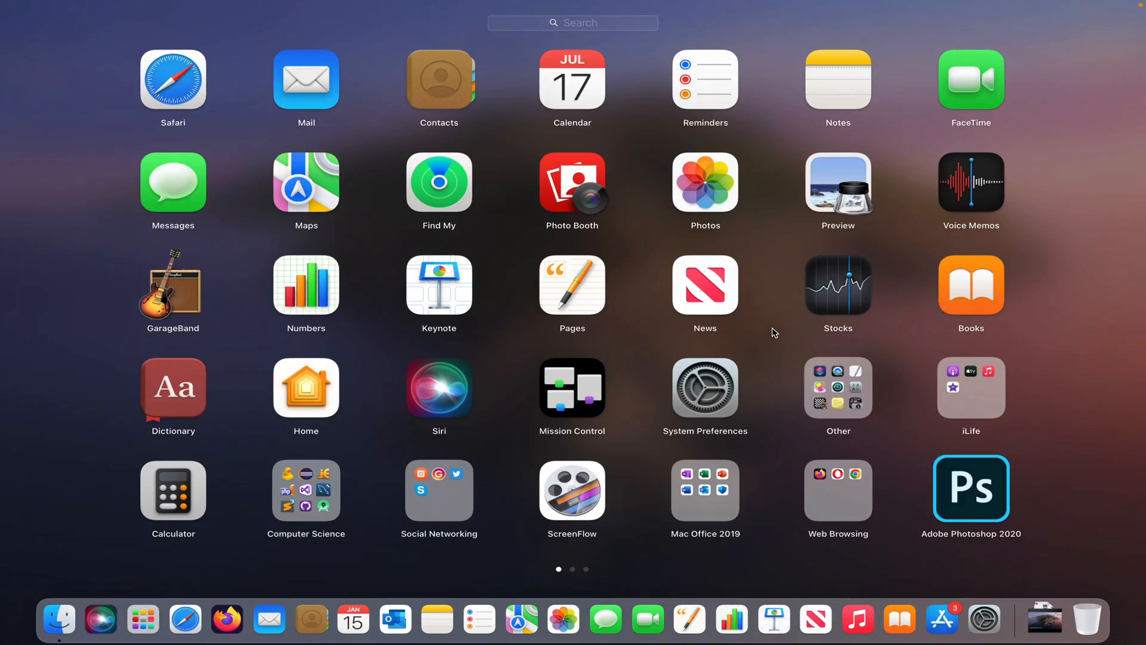
pyautogui.write('out')
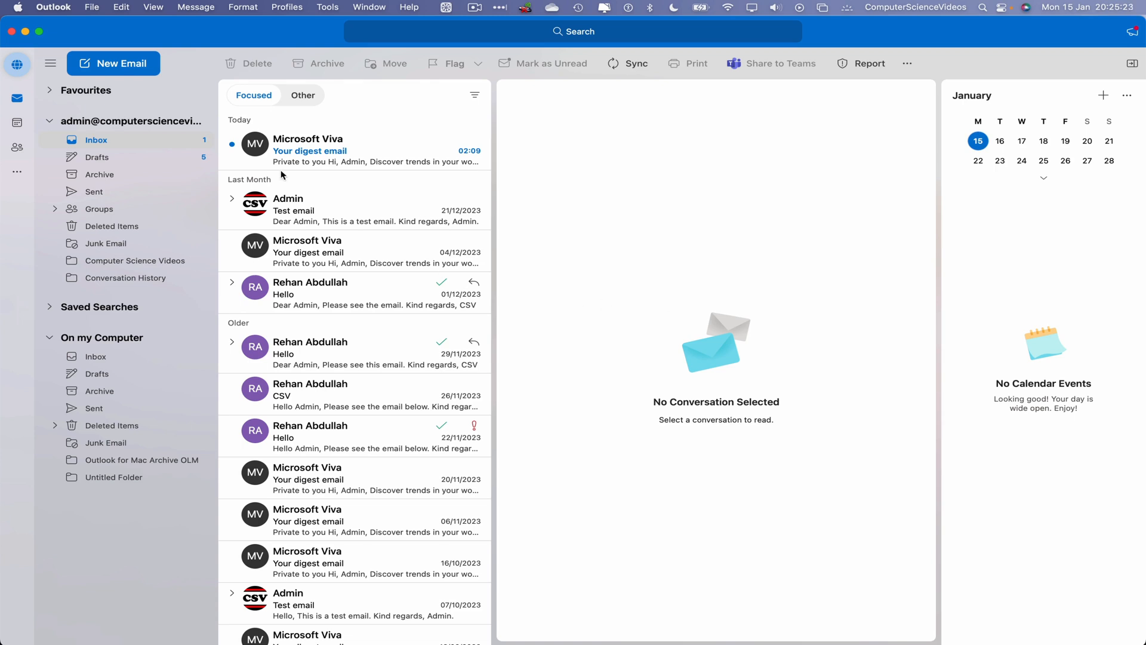
pyautogui.moveTo(341, 213)
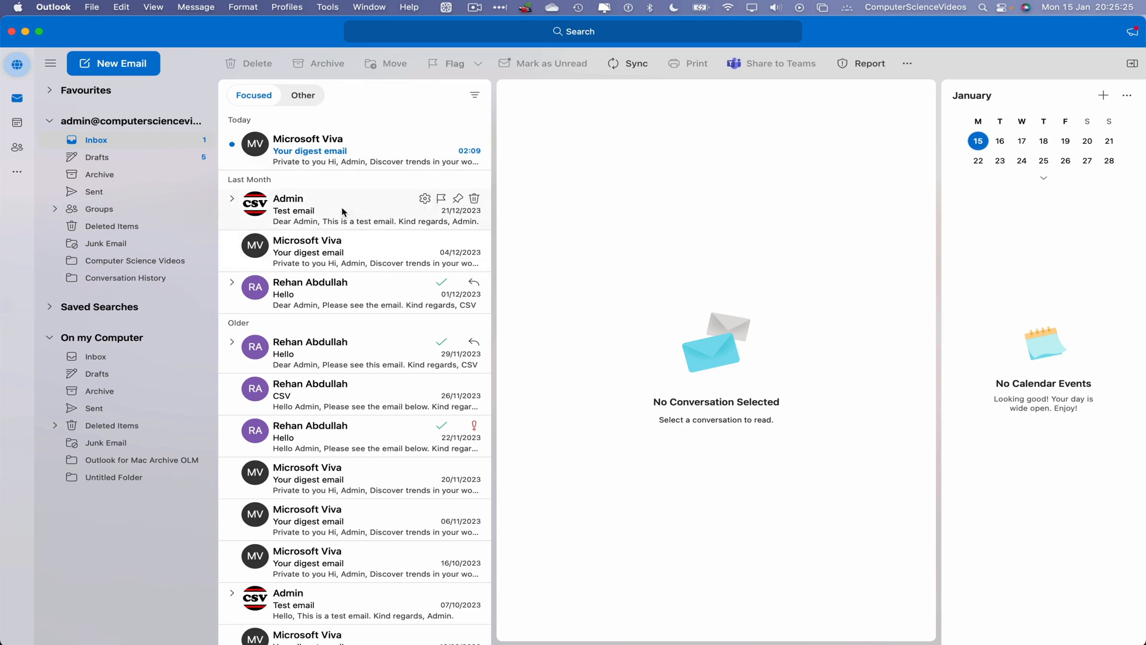
# Archive the Admin test email and view the Archive folder.
pyautogui.click(328, 211)
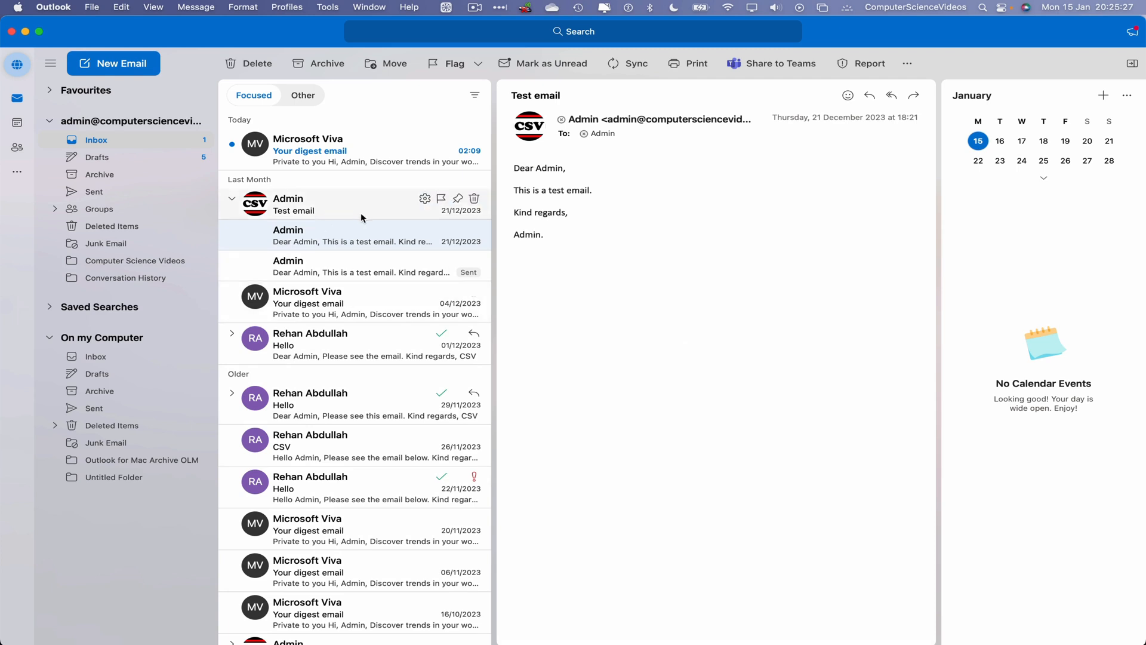
pyautogui.rightClick(351, 205)
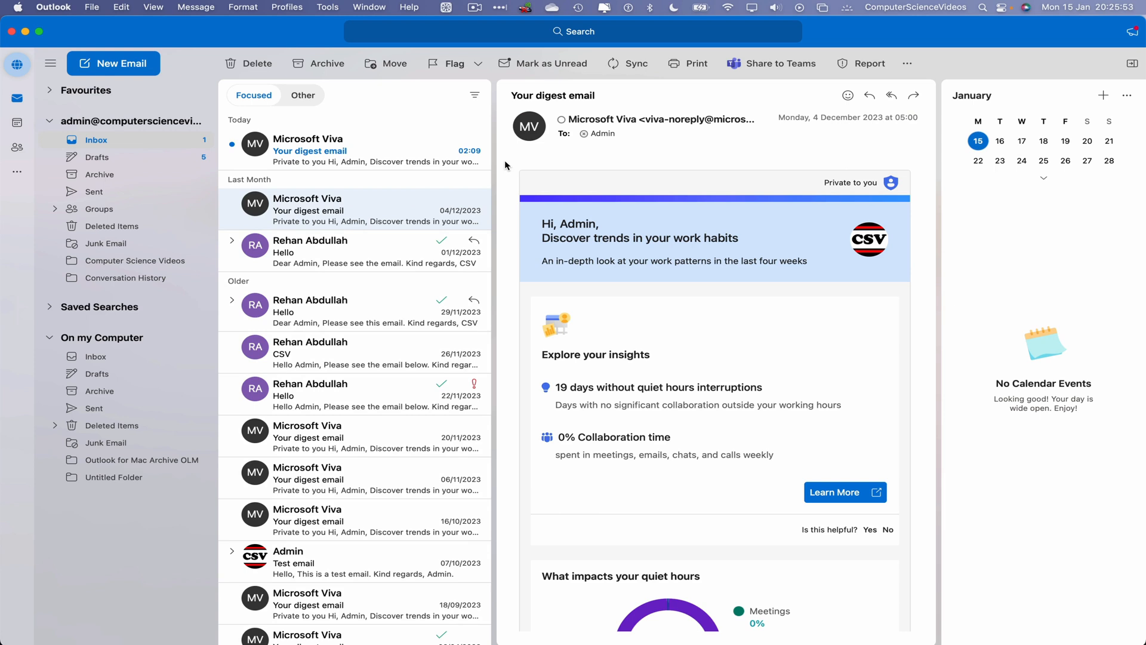
pyautogui.moveTo(378, 211)
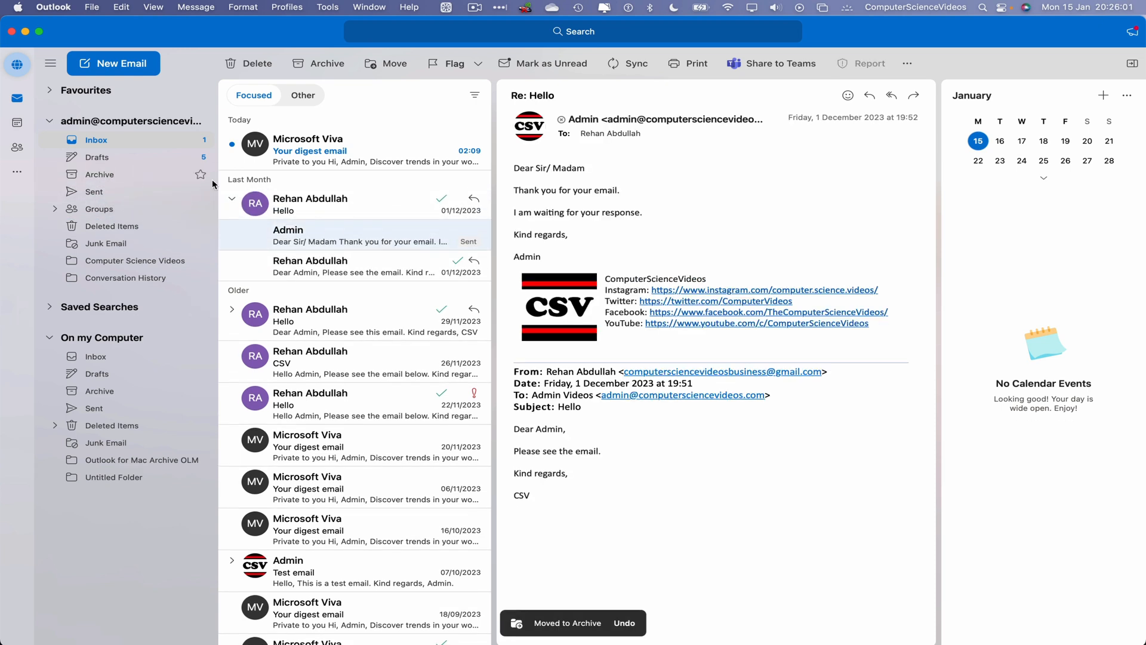
pyautogui.click(100, 173)
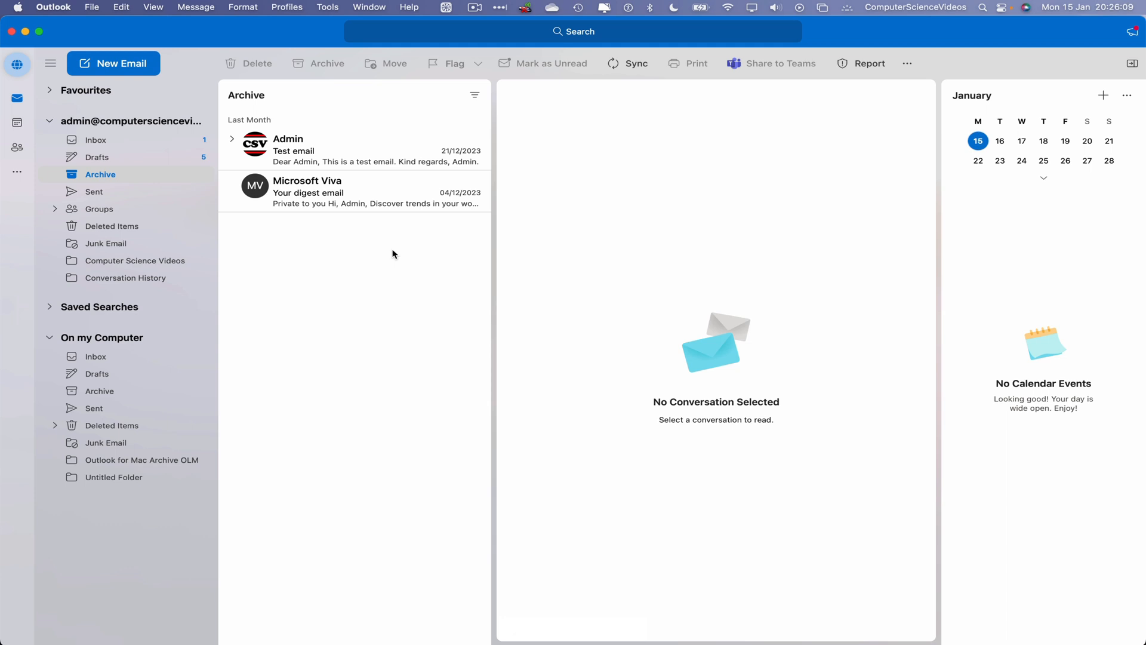
pyautogui.moveTo(361, 254)
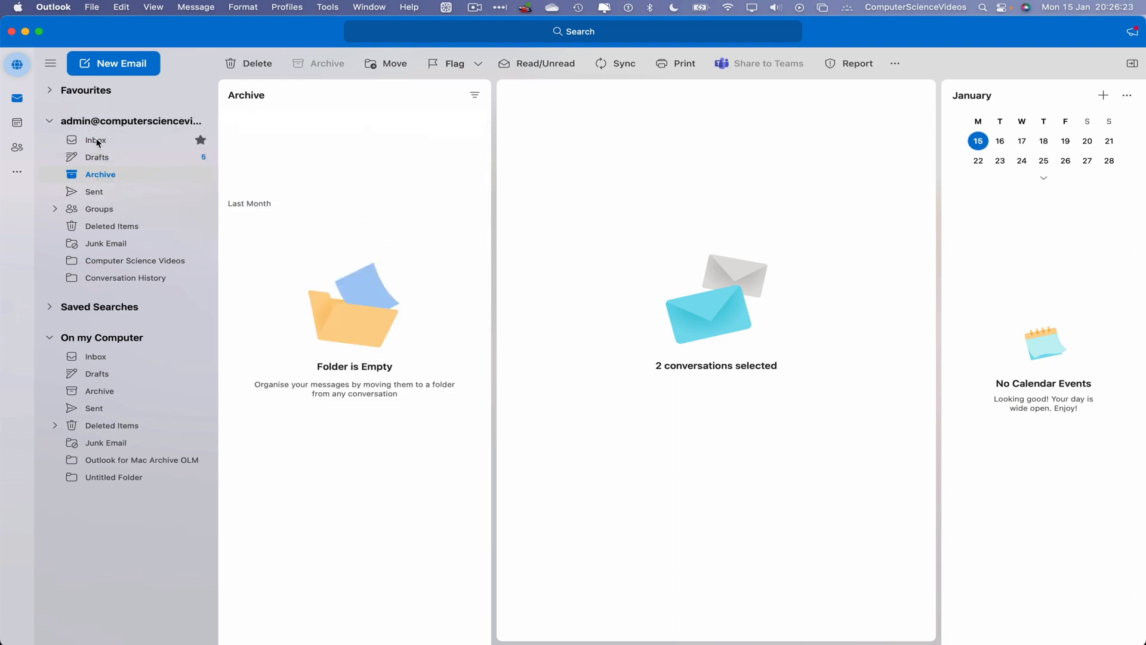
# Return to the inbox and select the top conversation.
pyautogui.click(96, 139)
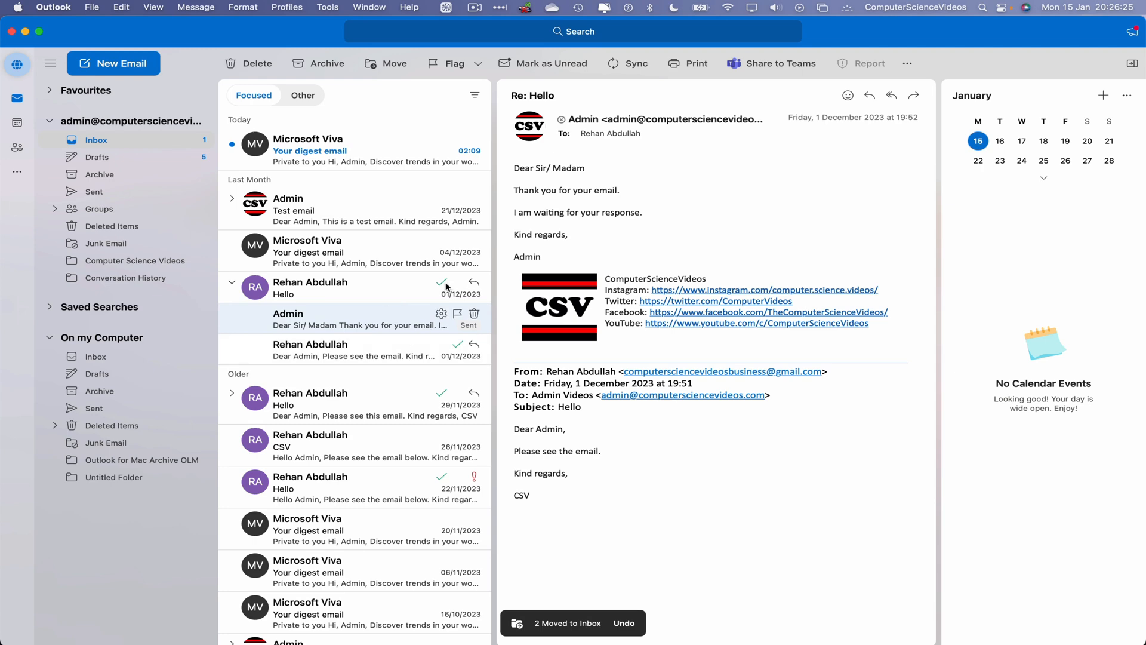
pyautogui.moveTo(381, 310)
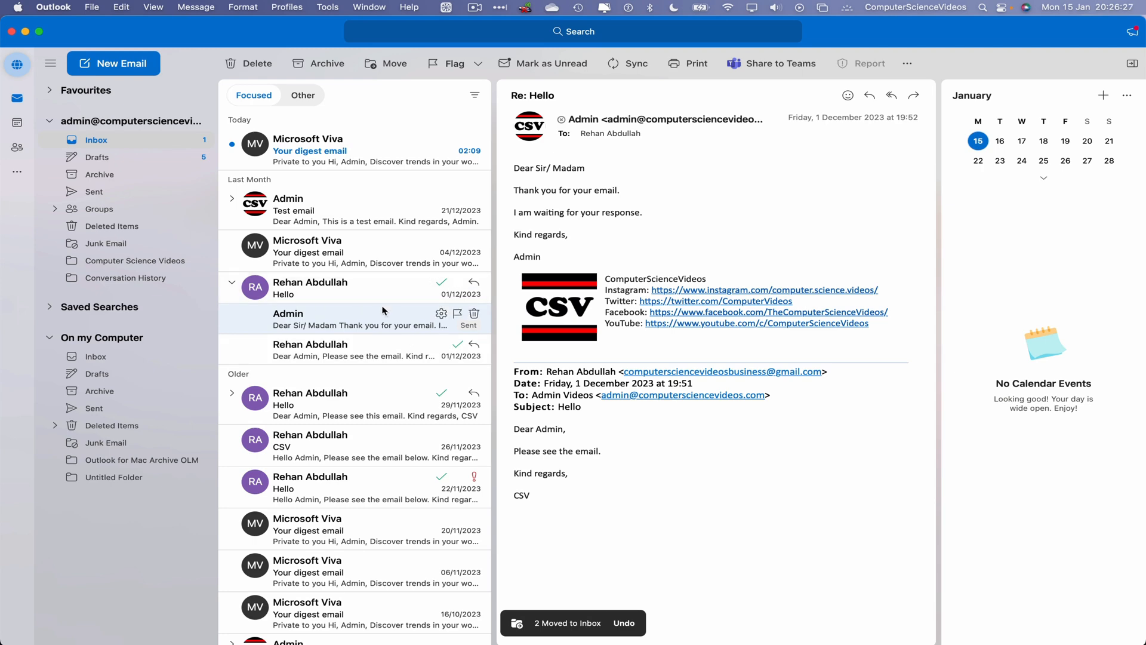
pyautogui.click(355, 149)
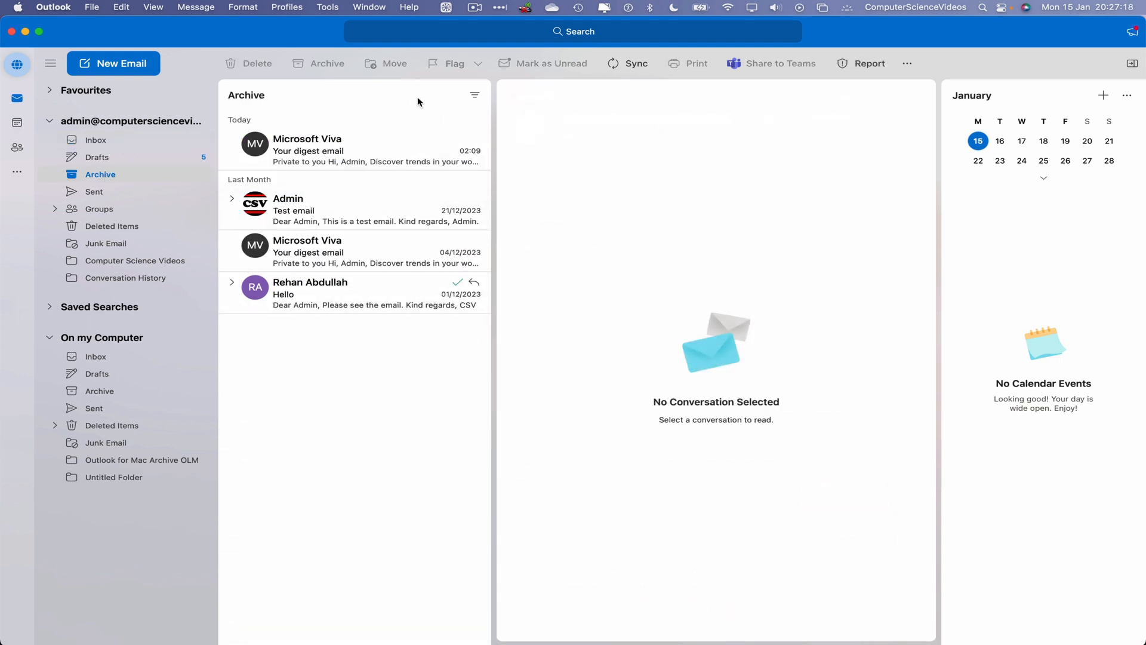
# Select the Inbox folder in the sidebar.
pyautogui.click(95, 140)
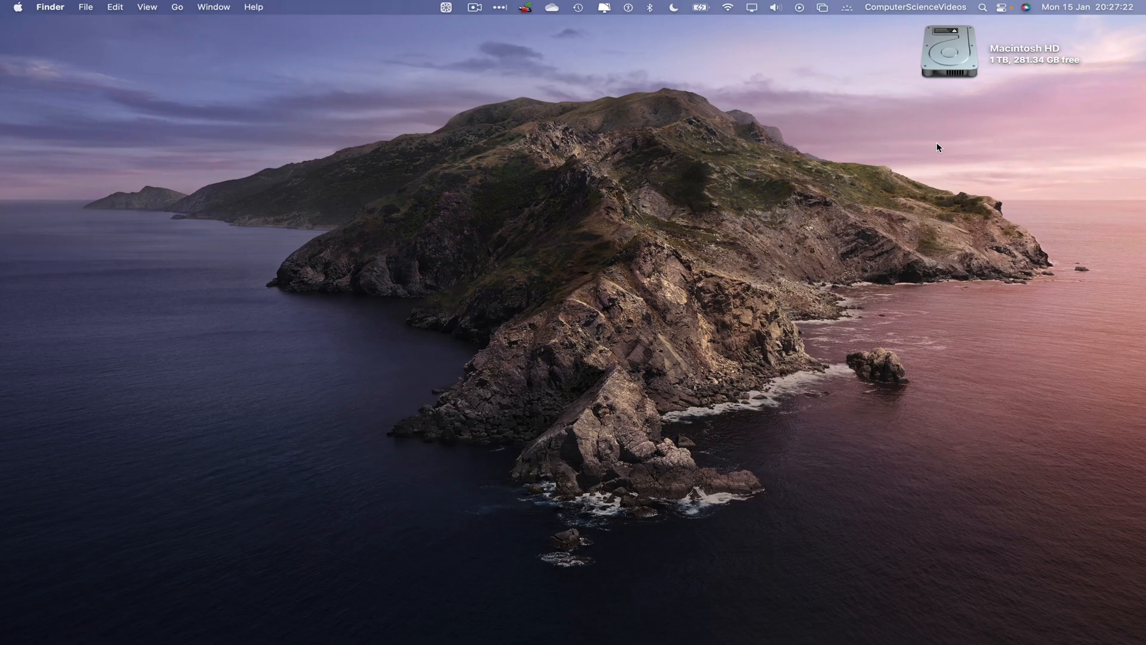
pyautogui.moveTo(951, 140)
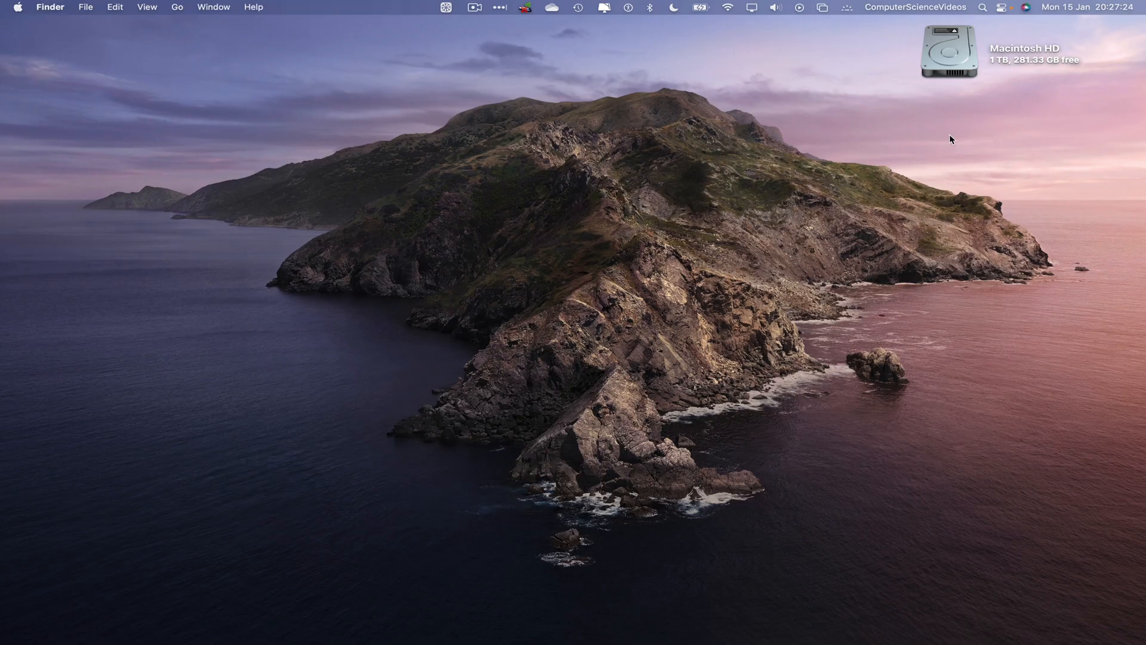